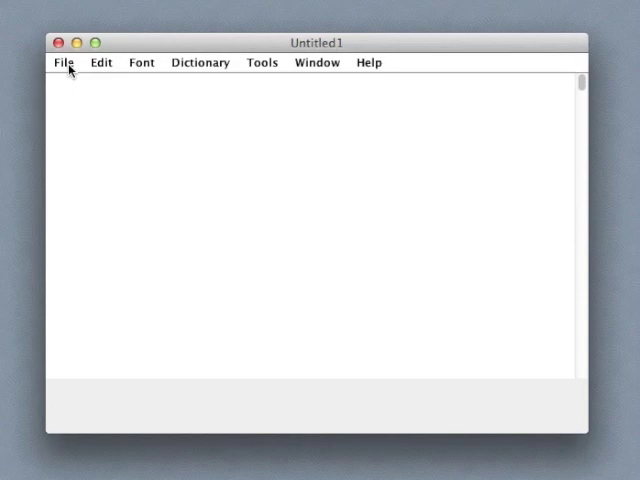
Open the recent reading text Cst/Reading.gb from the File menu.
{"action": "left_click", "coordinate": [66, 64]}
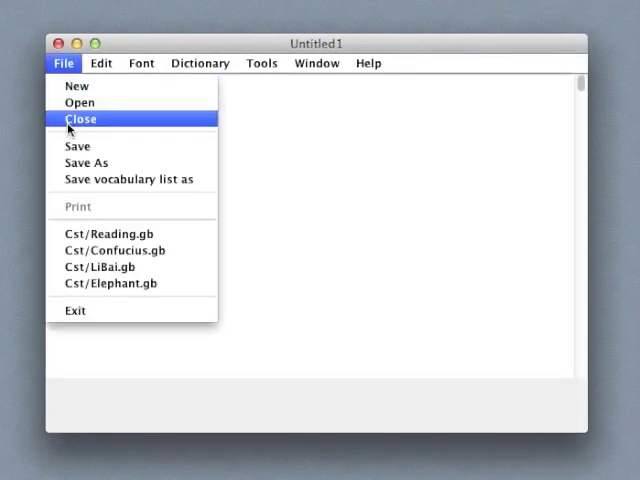
{"action": "left_click", "coordinate": [106, 232]}
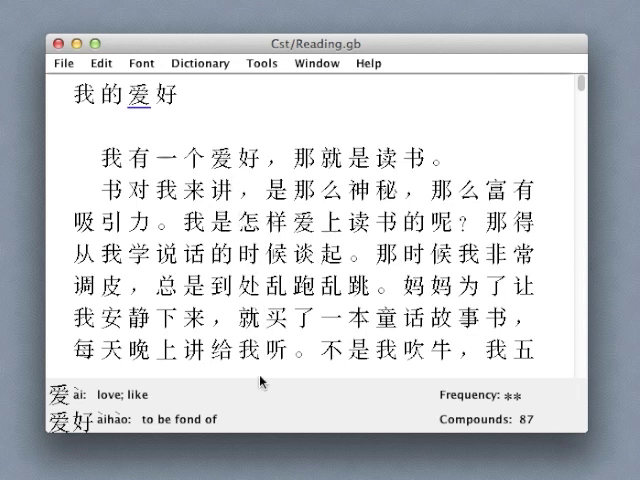
{"action": "mouse_move", "coordinate": [170, 392]}
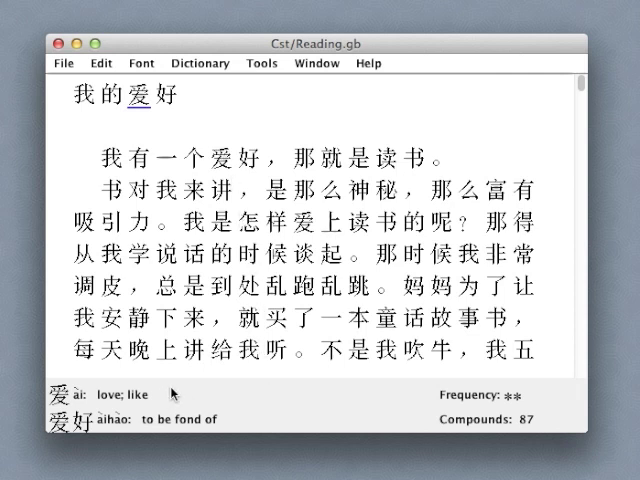
{"action": "mouse_move", "coordinate": [232, 424]}
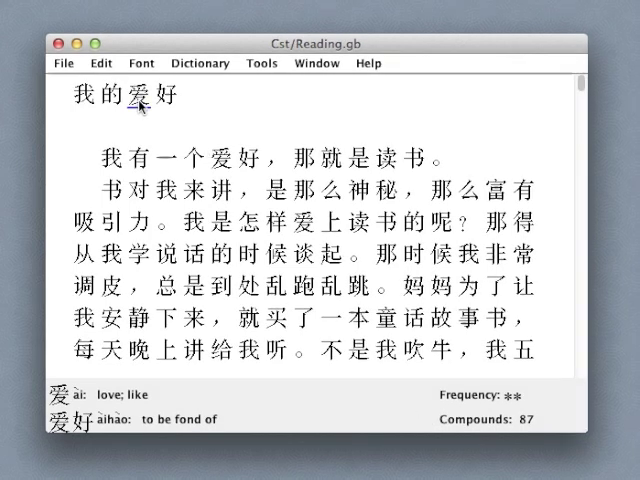
Bring up the look-up context menu on a character in the reading text.
{"action": "right_click", "coordinate": [144, 104]}
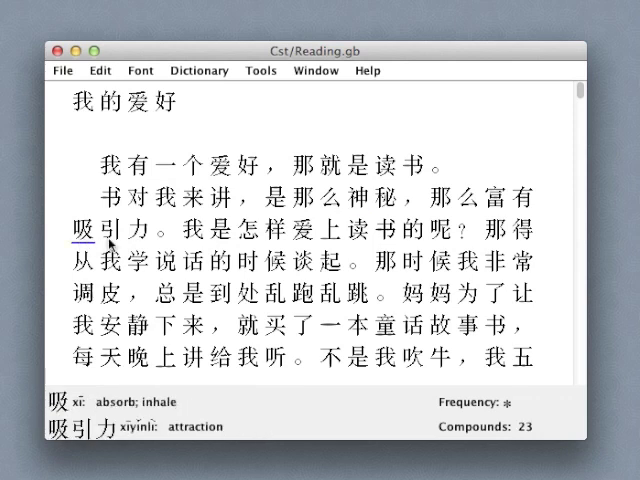
{"action": "mouse_move", "coordinate": [176, 272]}
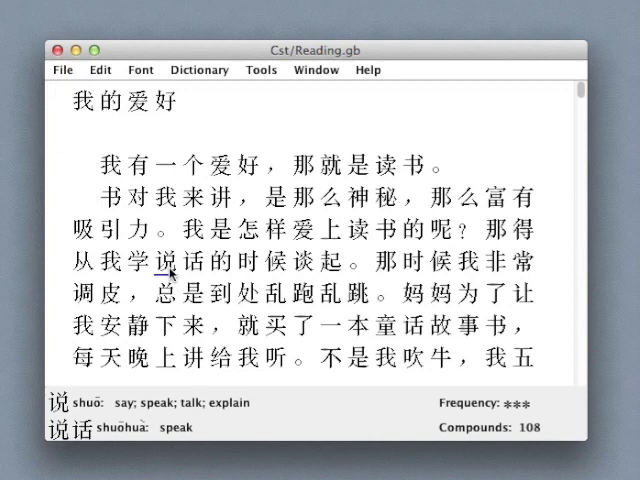
Show the Character information window for 说 from its context menu.
{"action": "right_click", "coordinate": [170, 276]}
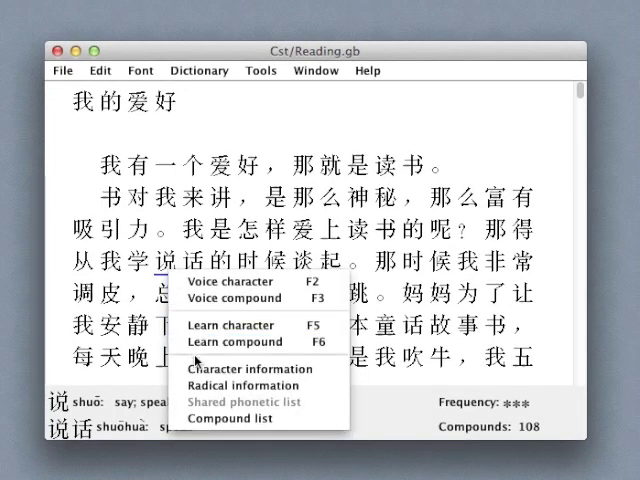
{"action": "left_click", "coordinate": [248, 368]}
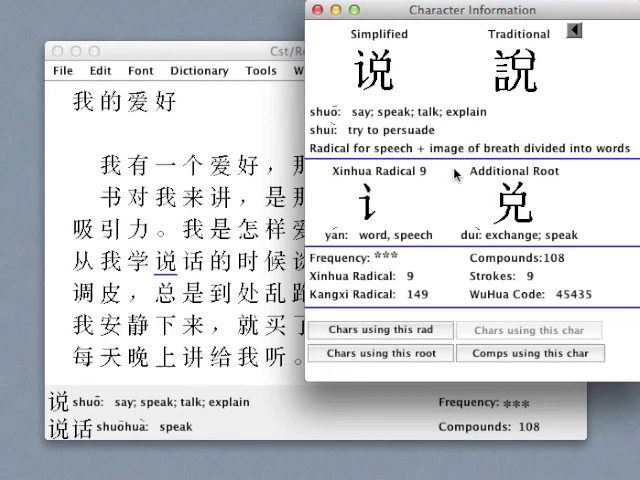
{"action": "mouse_move", "coordinate": [392, 208]}
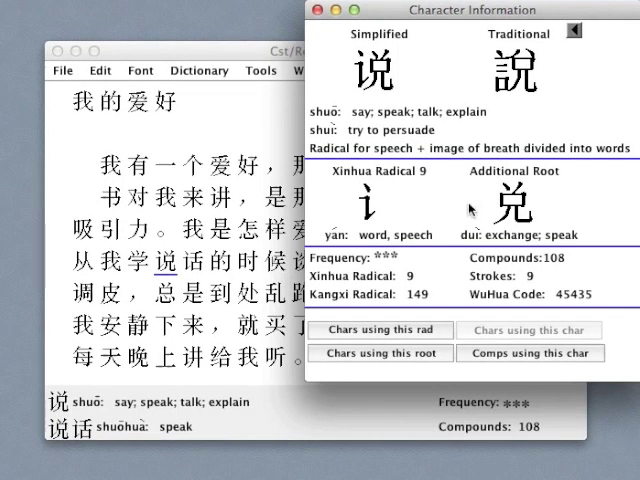
{"action": "left_click", "coordinate": [380, 330]}
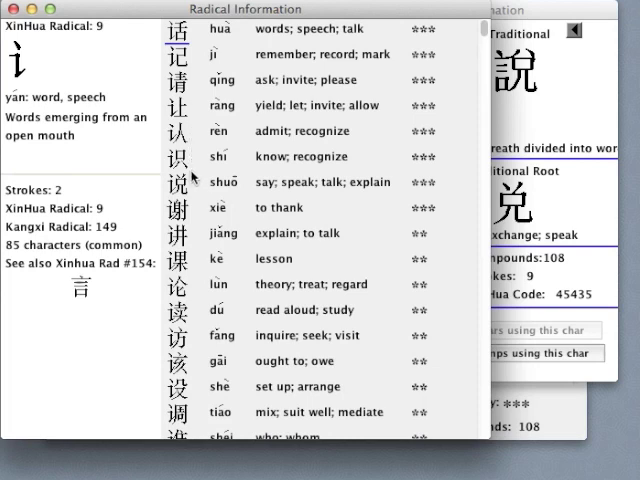
{"action": "mouse_move", "coordinate": [198, 238]}
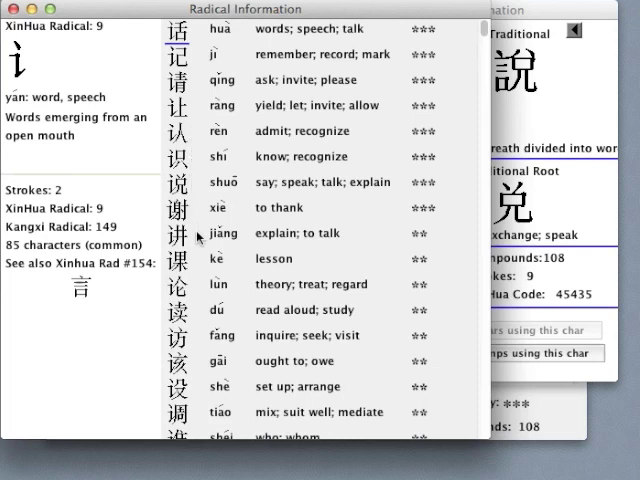
{"action": "mouse_move", "coordinate": [54, 64]}
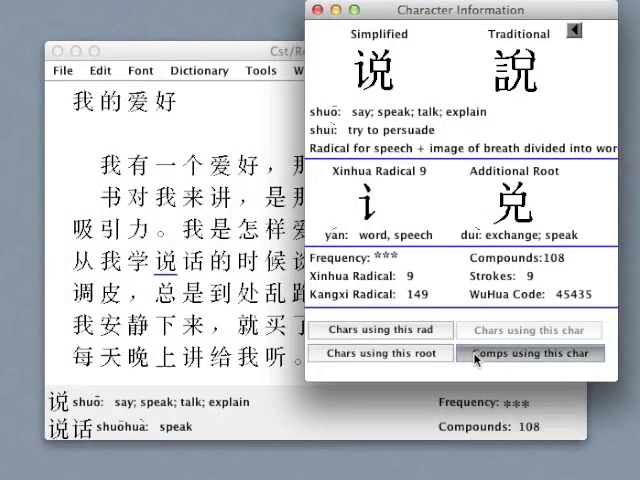
List all compounds using 说, such as 按说, 白说 and 别说.
{"action": "left_click", "coordinate": [528, 352]}
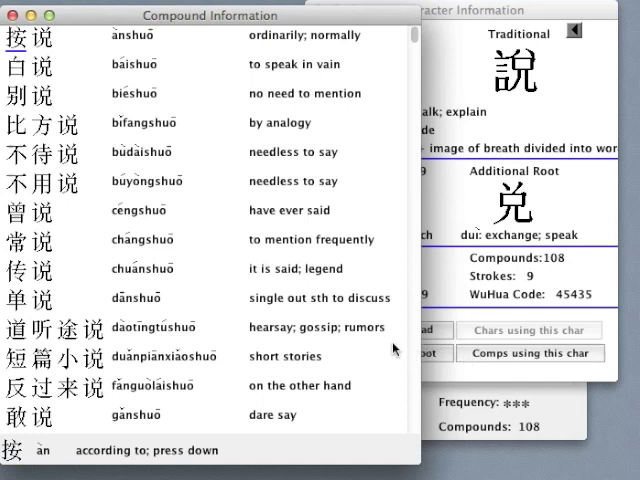
{"action": "mouse_move", "coordinate": [244, 232]}
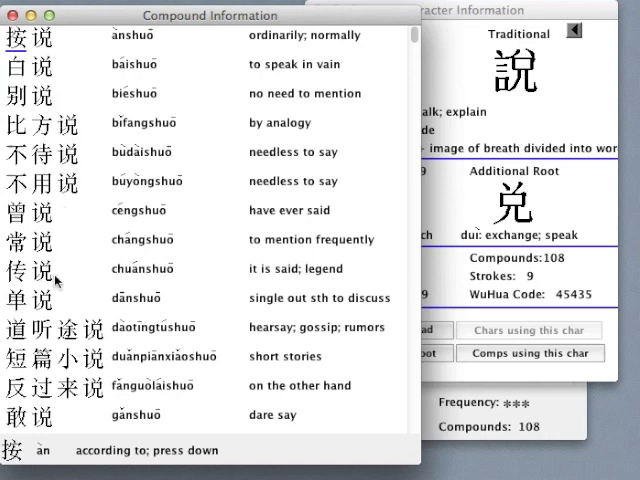
{"action": "mouse_move", "coordinate": [62, 428]}
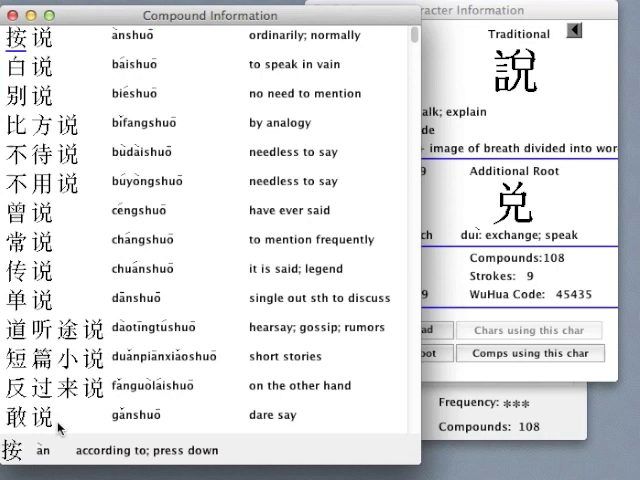
{"action": "mouse_move", "coordinate": [92, 242]}
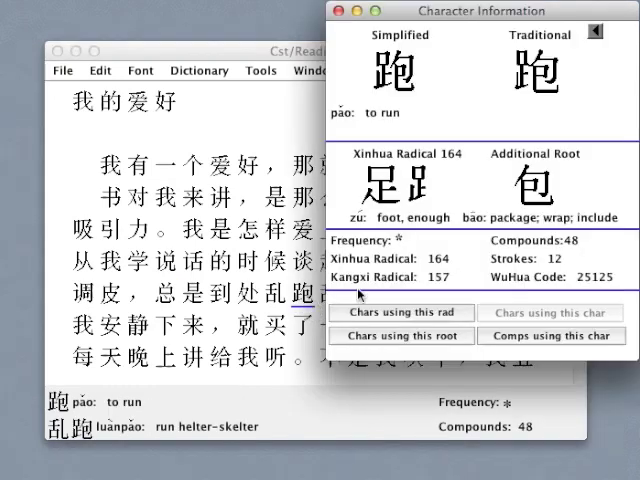
{"action": "mouse_move", "coordinate": [488, 230]}
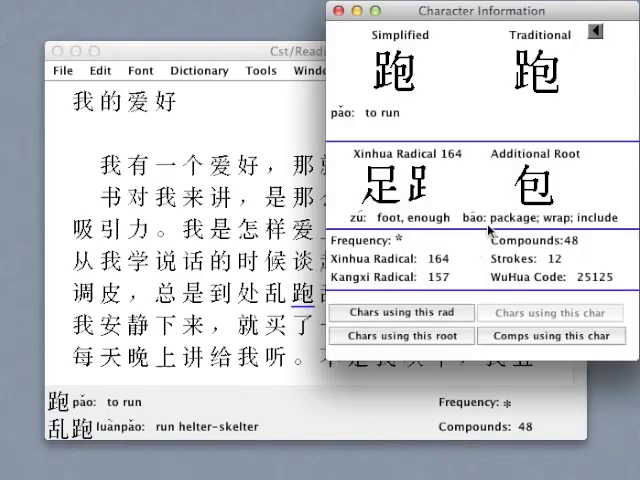
List the 12 characters sharing 跑's root 包, such as 饱, 抱 and 炮.
{"action": "left_click", "coordinate": [400, 336]}
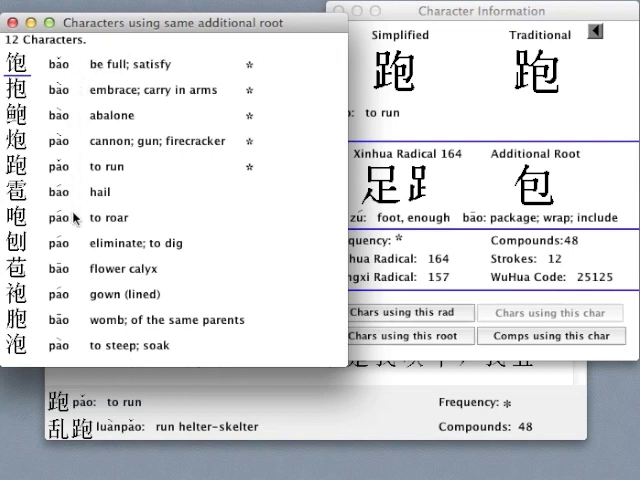
{"action": "mouse_move", "coordinate": [80, 352]}
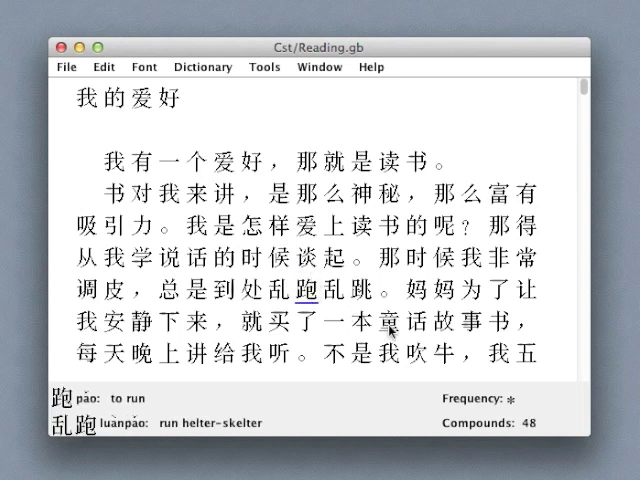
Start the Daily Character Review from the learning menu.
{"action": "left_click", "coordinate": [378, 322]}
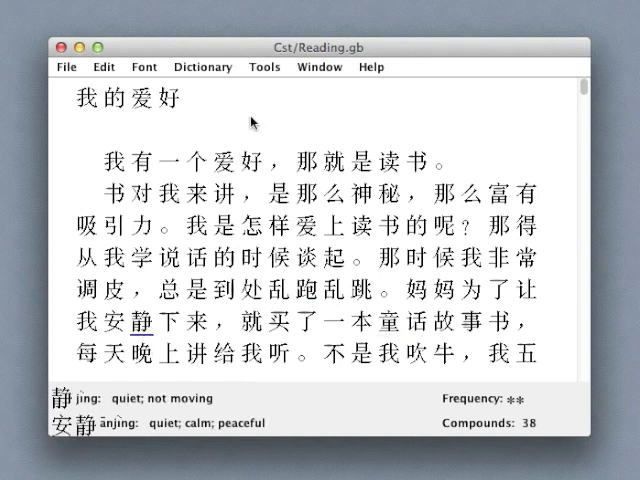
{"action": "left_click", "coordinate": [264, 68]}
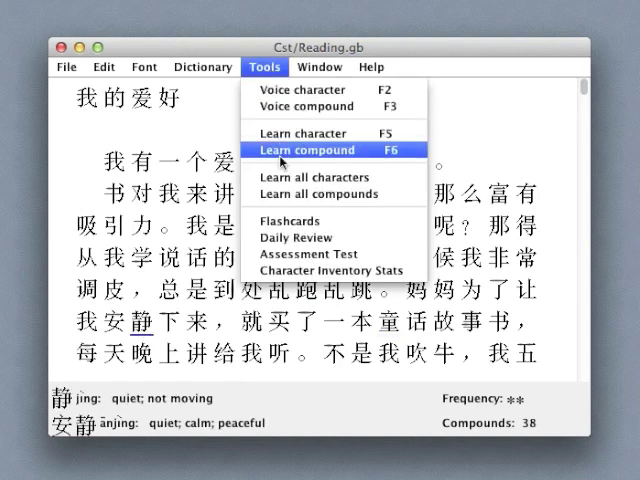
{"action": "left_click", "coordinate": [296, 236]}
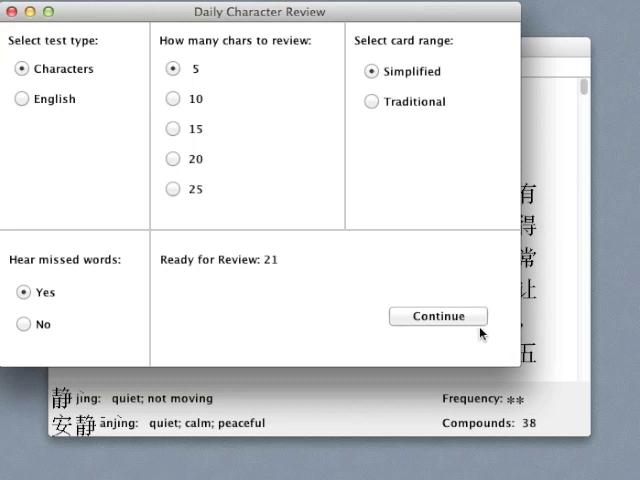
{"action": "left_click", "coordinate": [438, 316]}
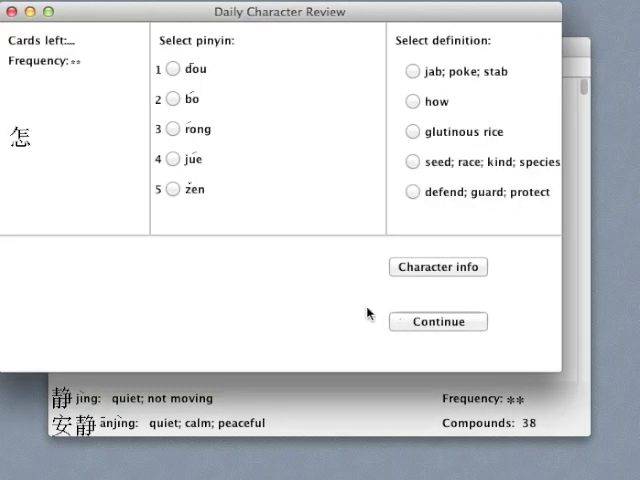
{"action": "mouse_move", "coordinate": [232, 136]}
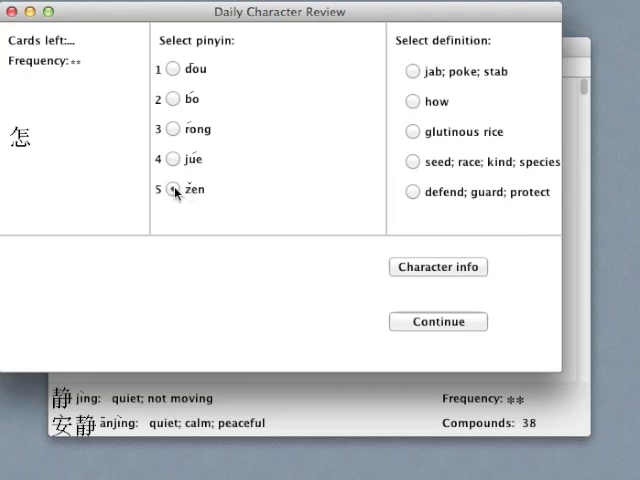
Answer 怎 as zen / how and 秘 as mi / raft of logs, then end the review.
{"action": "left_click", "coordinate": [172, 188]}
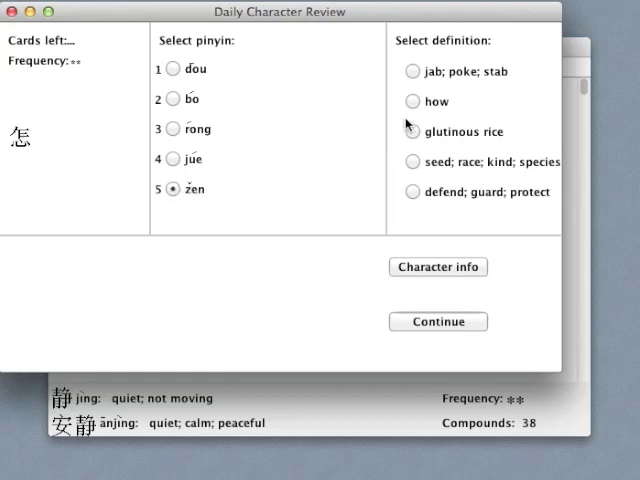
{"action": "left_click", "coordinate": [408, 100]}
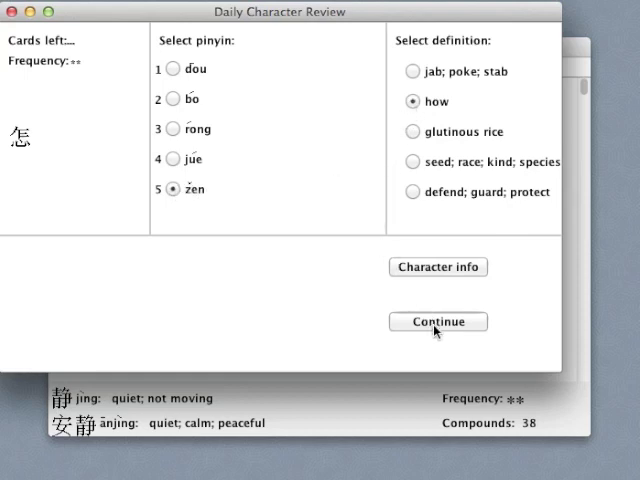
{"action": "left_click", "coordinate": [438, 320]}
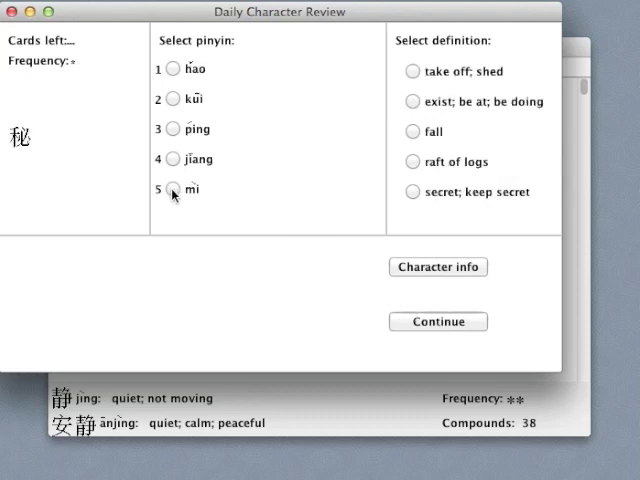
{"action": "left_click", "coordinate": [172, 188]}
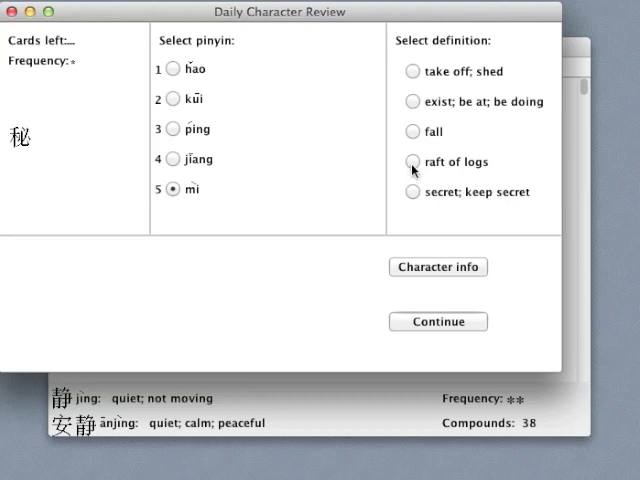
{"action": "left_click", "coordinate": [408, 160]}
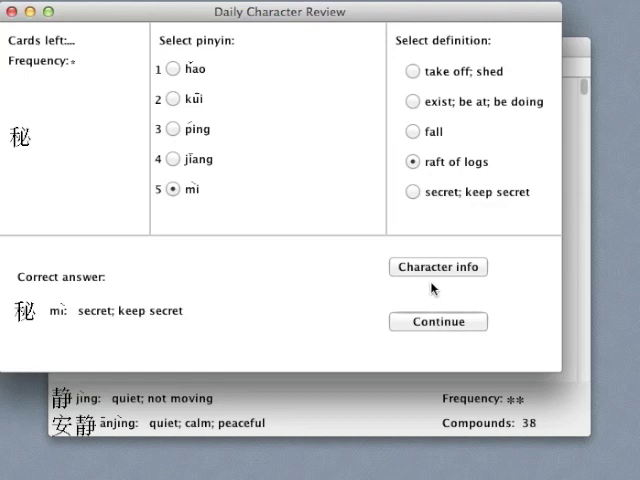
{"action": "left_click", "coordinate": [436, 268]}
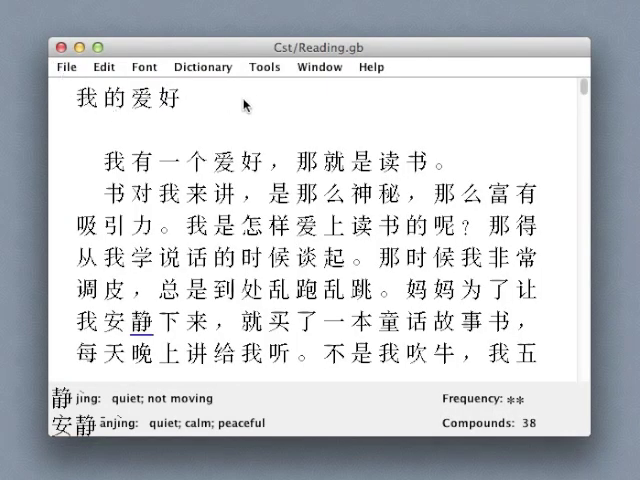
{"action": "left_click", "coordinate": [264, 66]}
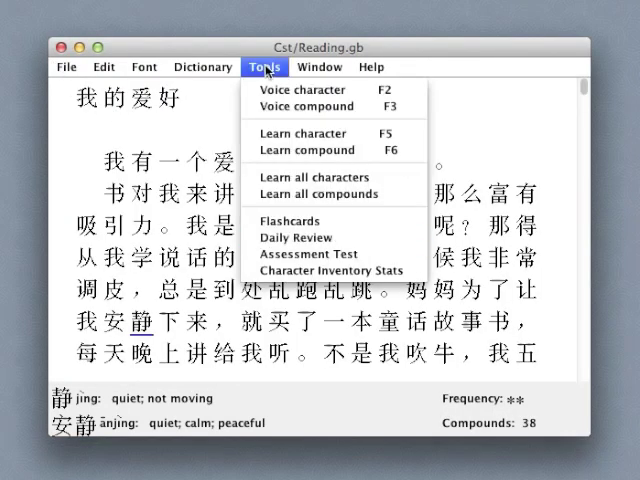
{"action": "mouse_move", "coordinate": [336, 272]}
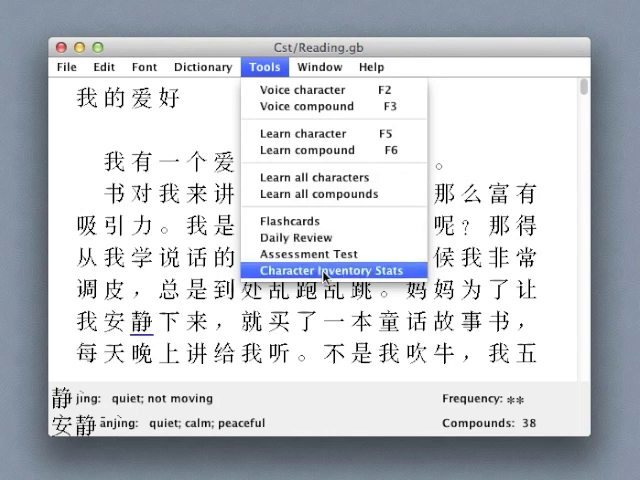
{"action": "left_click", "coordinate": [316, 272]}
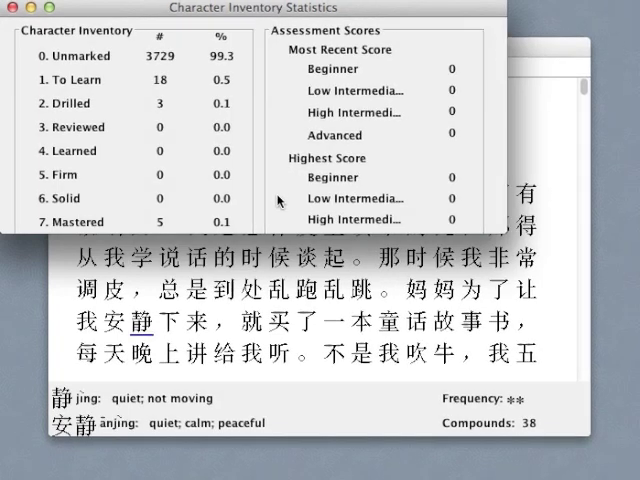
{"action": "mouse_move", "coordinate": [10, 12]}
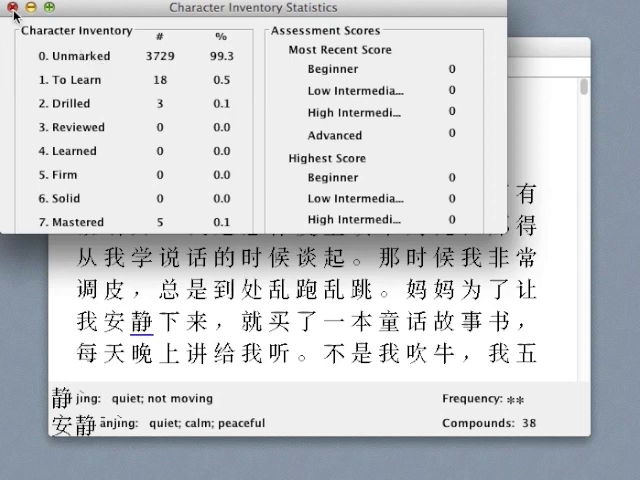
{"action": "left_click", "coordinate": [8, 10]}
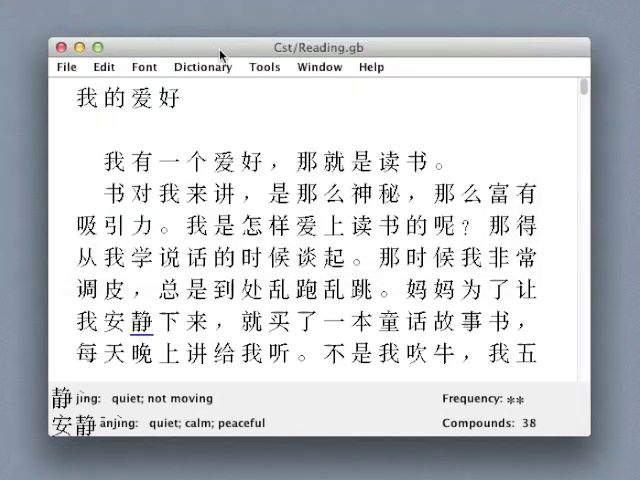
{"action": "left_click", "coordinate": [264, 66]}
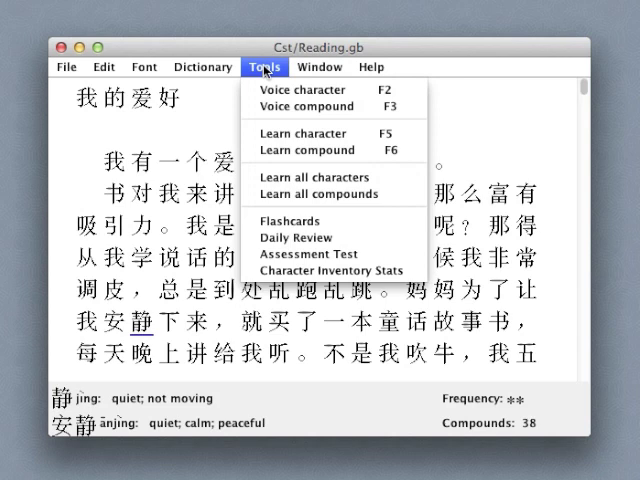
{"action": "mouse_move", "coordinate": [314, 176]}
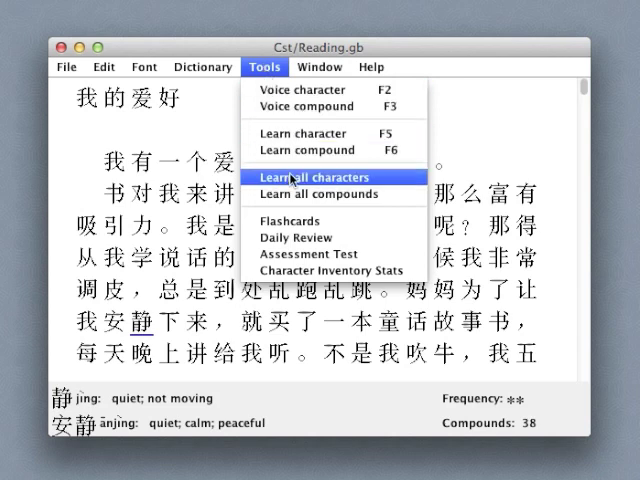
{"action": "mouse_move", "coordinate": [310, 192]}
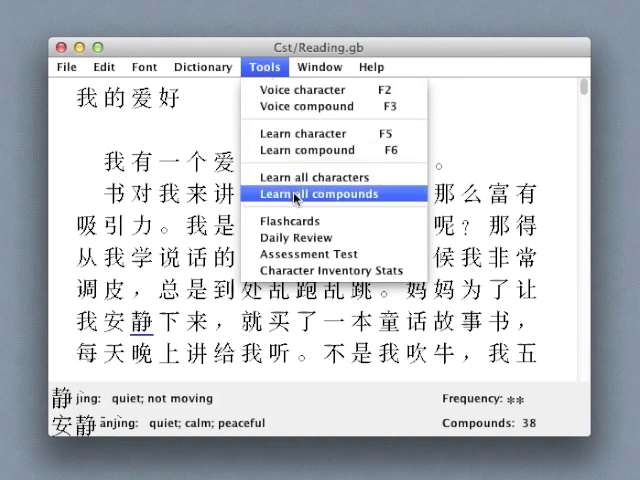
{"action": "mouse_move", "coordinate": [288, 220]}
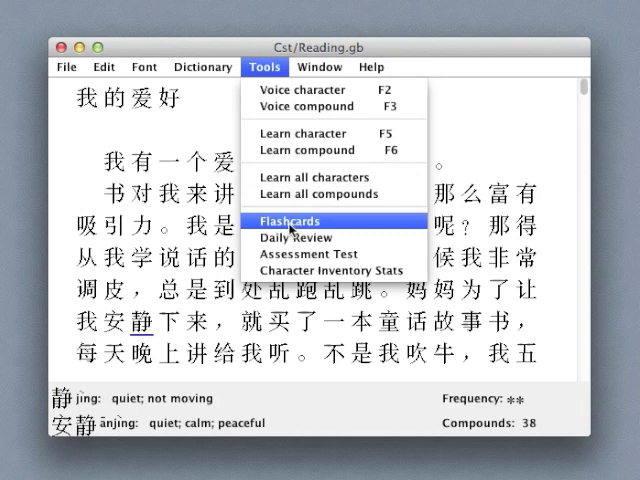
{"action": "mouse_move", "coordinate": [304, 176]}
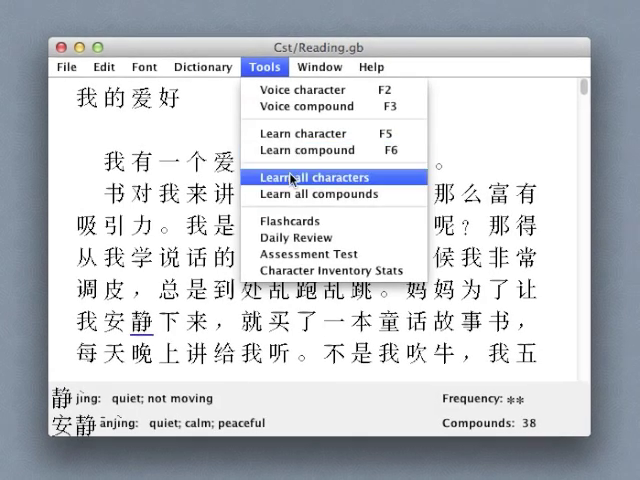
{"action": "mouse_move", "coordinate": [312, 192]}
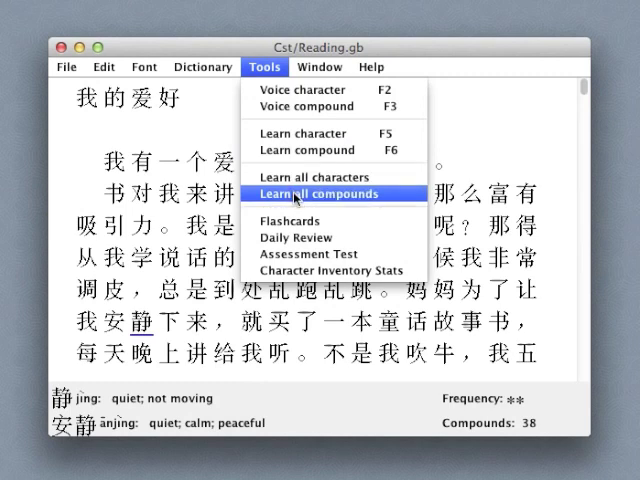
{"action": "left_click", "coordinate": [312, 194]}
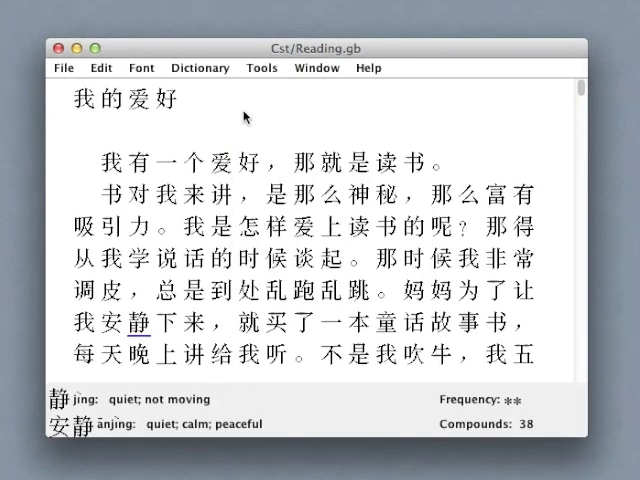
Bring up the Dictionary menu's look-up options over the reading text.
{"action": "left_click", "coordinate": [200, 68]}
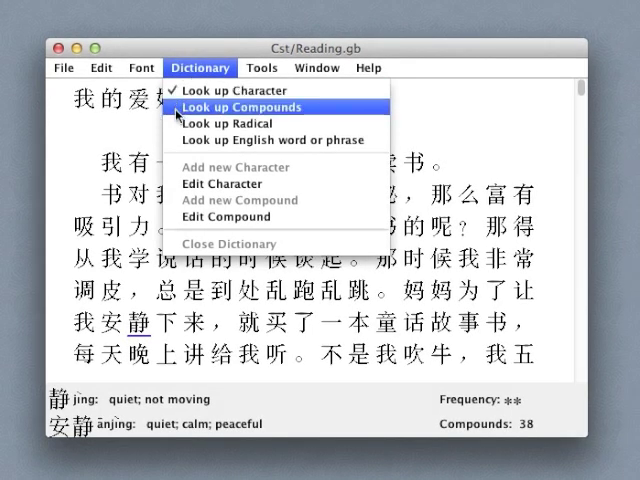
{"action": "mouse_move", "coordinate": [270, 140]}
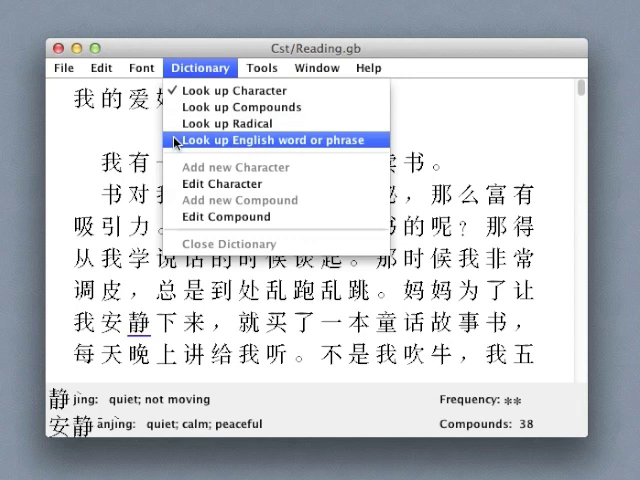
{"action": "mouse_move", "coordinate": [224, 106]}
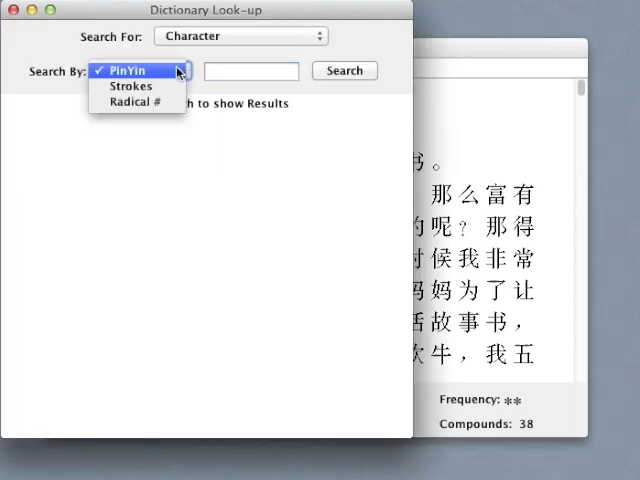
Search the character dictionary by PinYin for xiǎo.
{"action": "left_click", "coordinate": [130, 72]}
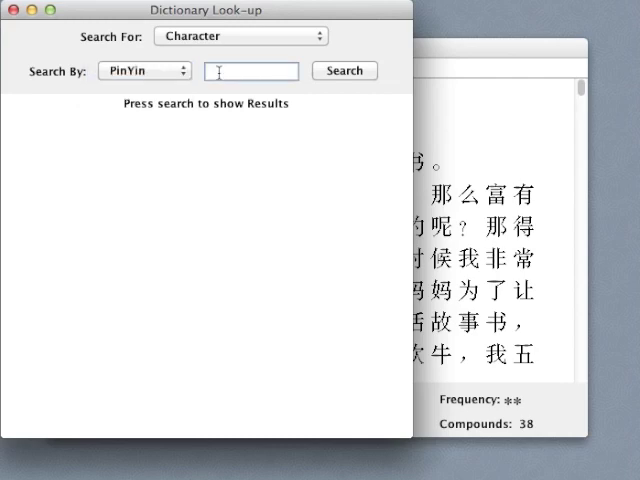
{"action": "type", "text": "xiǎo"}
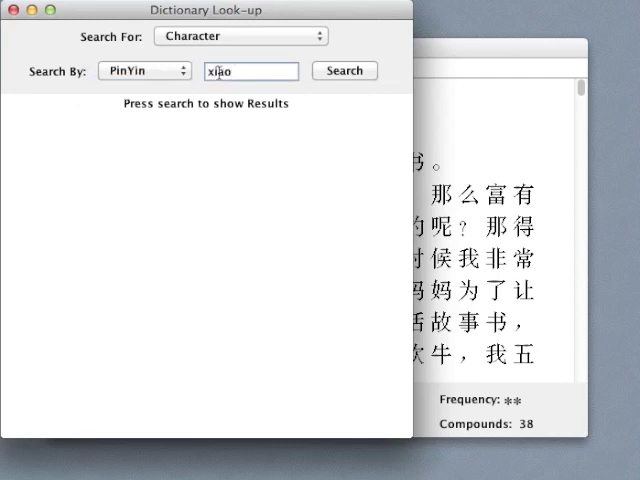
{"action": "left_click", "coordinate": [344, 70]}
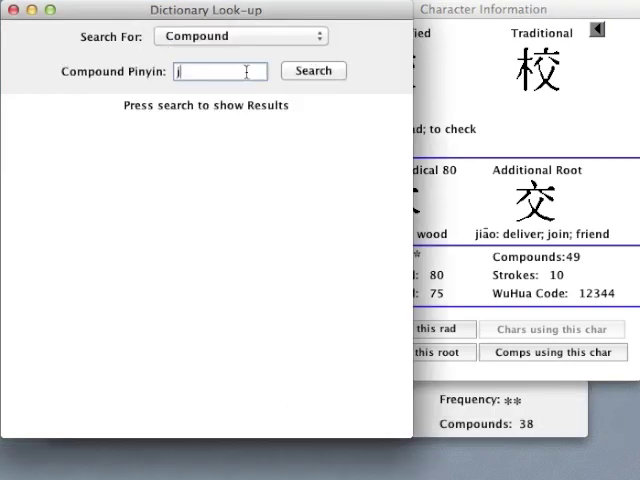
Search compounds for pinyin jiaoshi, finding 教师 and 教室, then switch to English search.
{"action": "type", "text": "jiaoshi"}
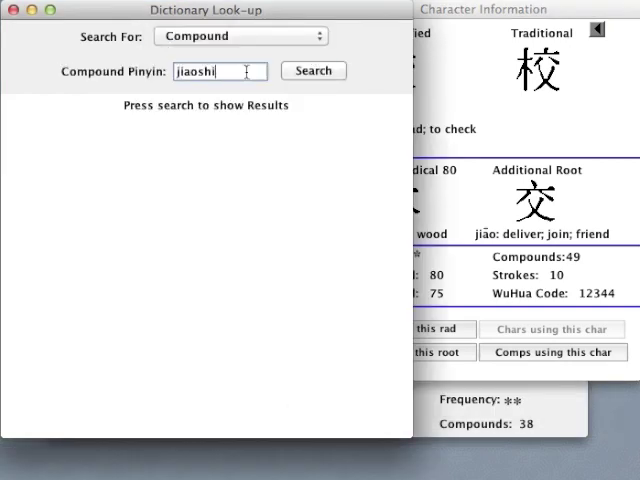
{"action": "left_click", "coordinate": [312, 70]}
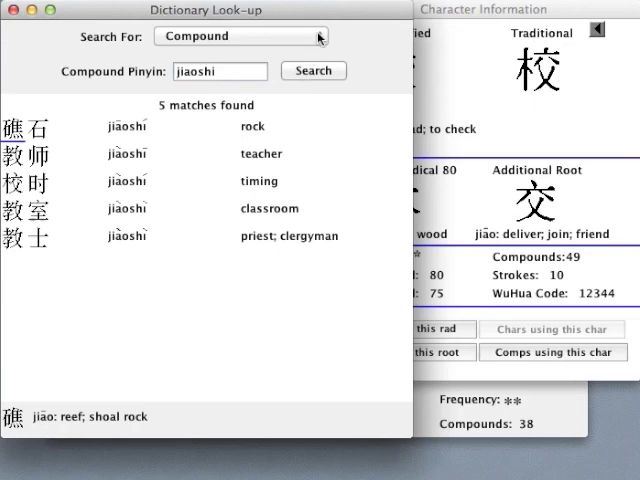
{"action": "left_click", "coordinate": [240, 36]}
{"action": "type", "text": "study"}
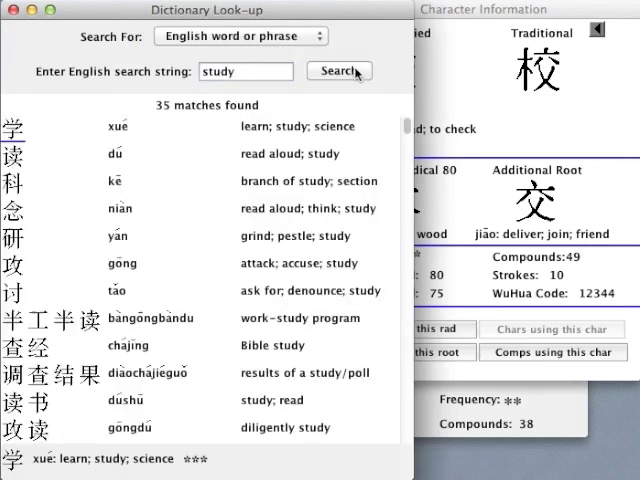
{"action": "mouse_move", "coordinate": [392, 96]}
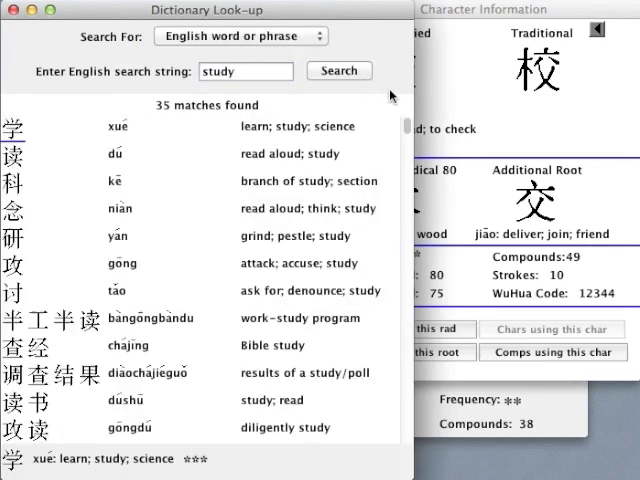
Scroll the 'study' results to 研 and list compounds using it, such as 研究 and 研发.
{"action": "scroll", "scroll_direction": "down", "scroll_amount": 3}
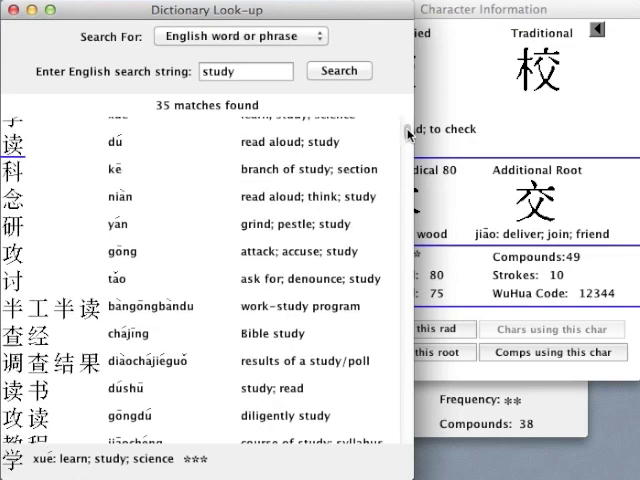
{"action": "scroll", "scroll_direction": "down", "scroll_amount": 3}
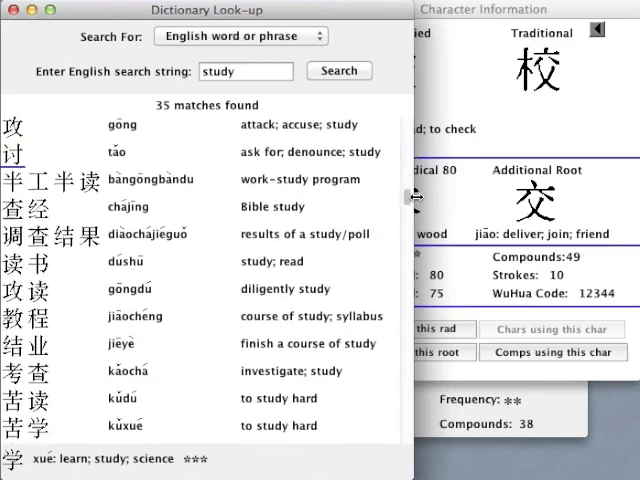
{"action": "scroll", "scroll_direction": "down", "scroll_amount": 3}
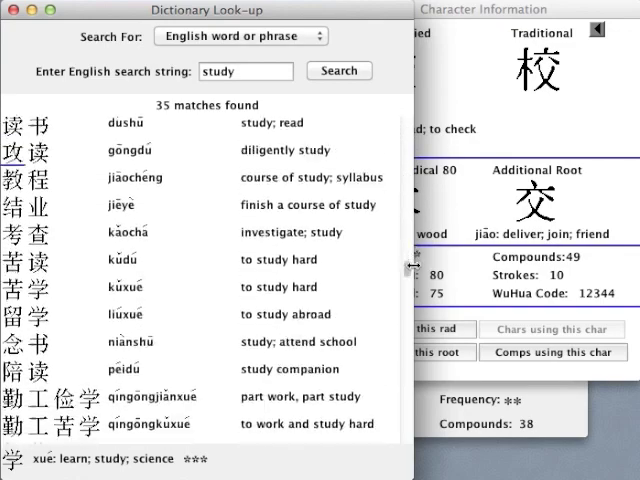
{"action": "scroll", "scroll_direction": "down", "scroll_amount": 3}
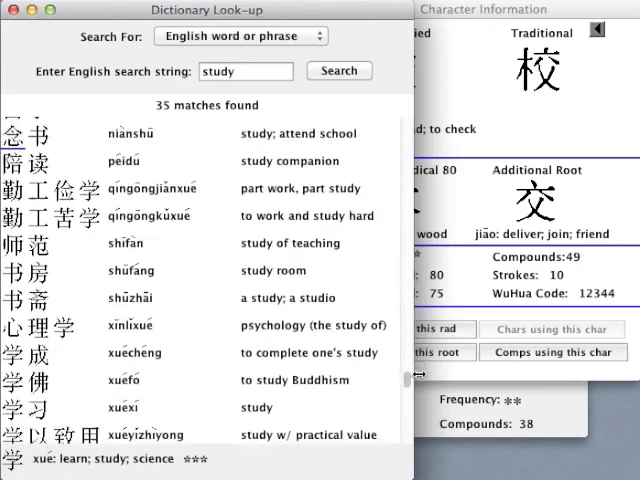
{"action": "scroll", "scroll_direction": "down", "scroll_amount": 3}
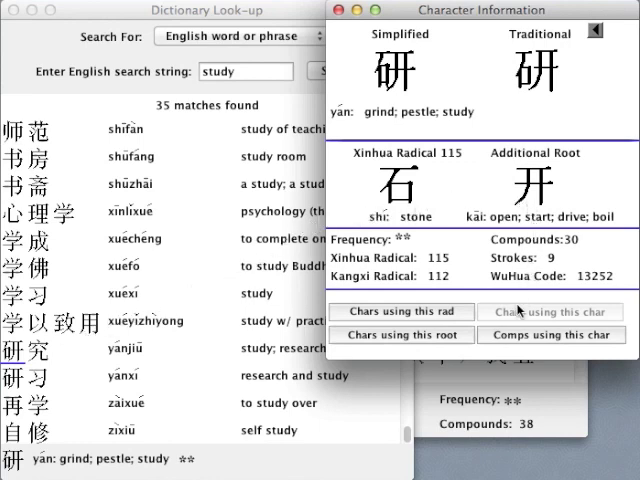
{"action": "left_click", "coordinate": [552, 336]}
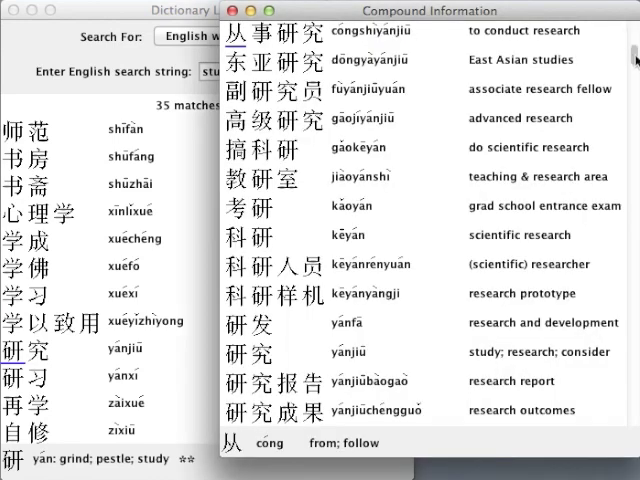
{"action": "scroll", "scroll_direction": "down", "scroll_amount": 3}
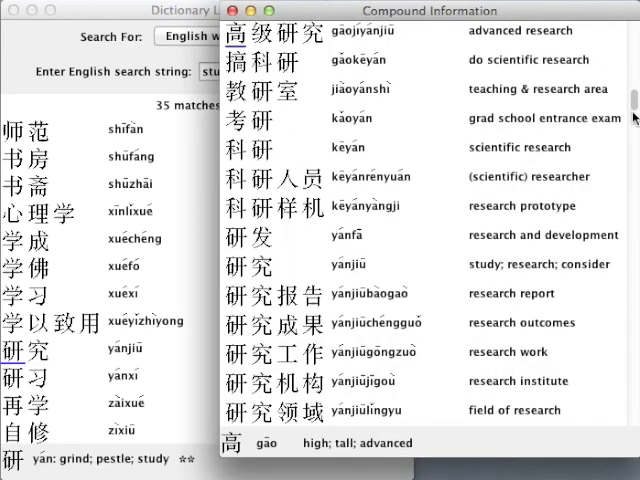
{"action": "scroll", "scroll_direction": "down", "scroll_amount": 3}
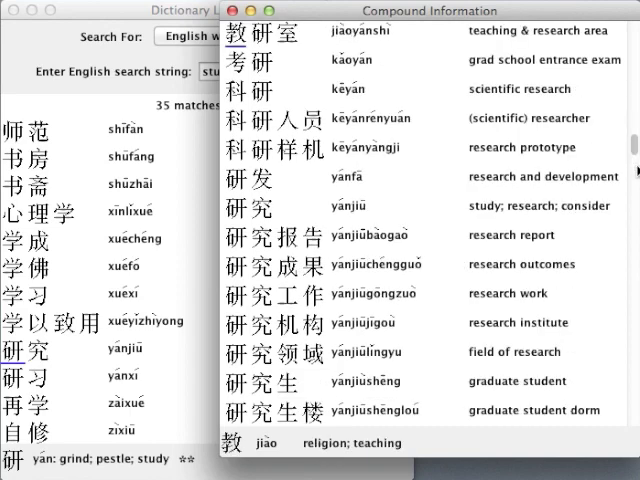
{"action": "scroll", "scroll_direction": "down", "scroll_amount": 3}
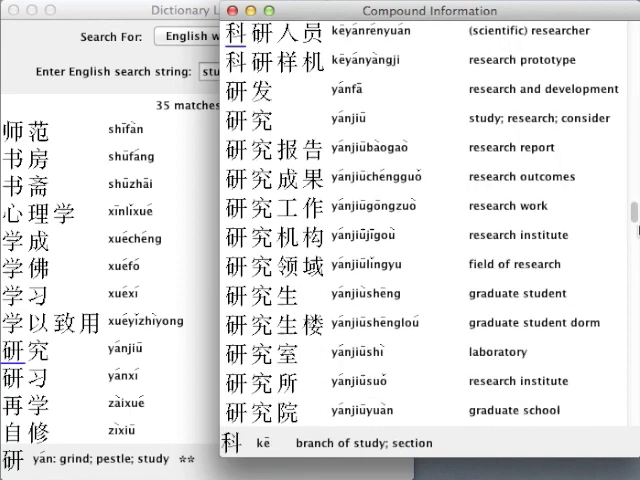
{"action": "scroll", "scroll_direction": "down", "scroll_amount": 3}
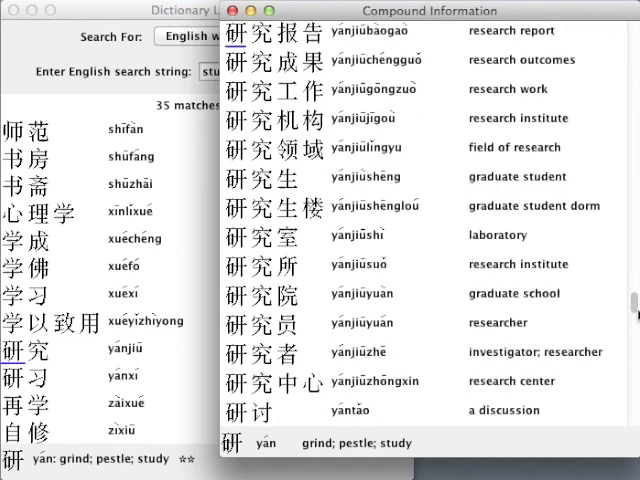
{"action": "scroll", "scroll_direction": "down", "scroll_amount": 3}
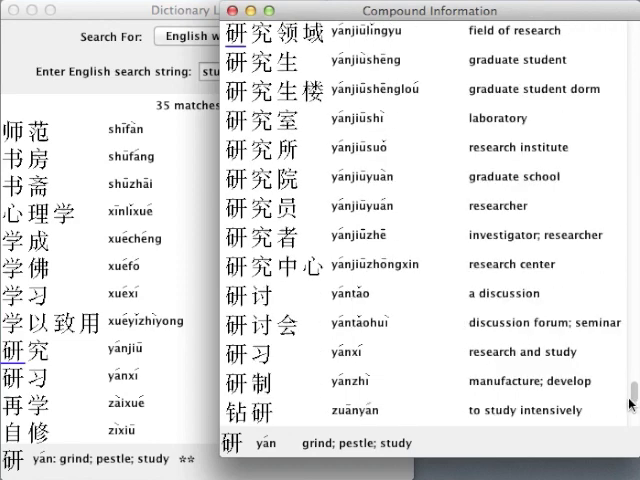
{"action": "scroll", "scroll_direction": "down", "scroll_amount": 3}
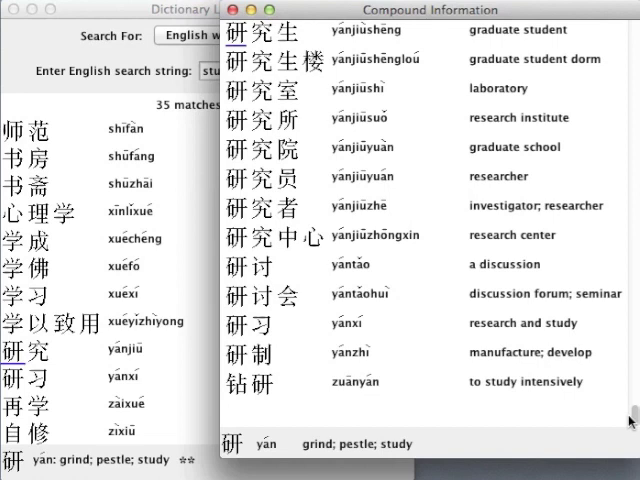
{"action": "mouse_move", "coordinate": [628, 416]}
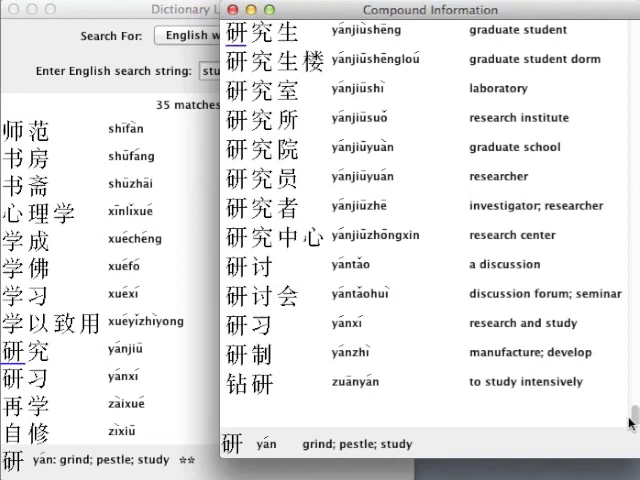